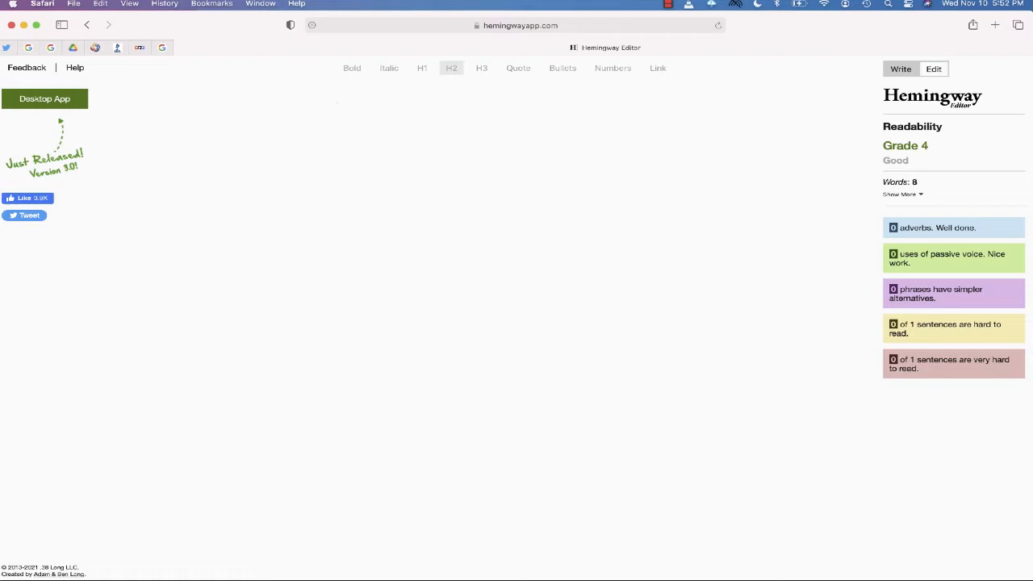
Paste the Five Families college essay into the editor for a Grade 7, 581-word readability analysis
{"action": "left_click", "coordinate": [337, 112]}
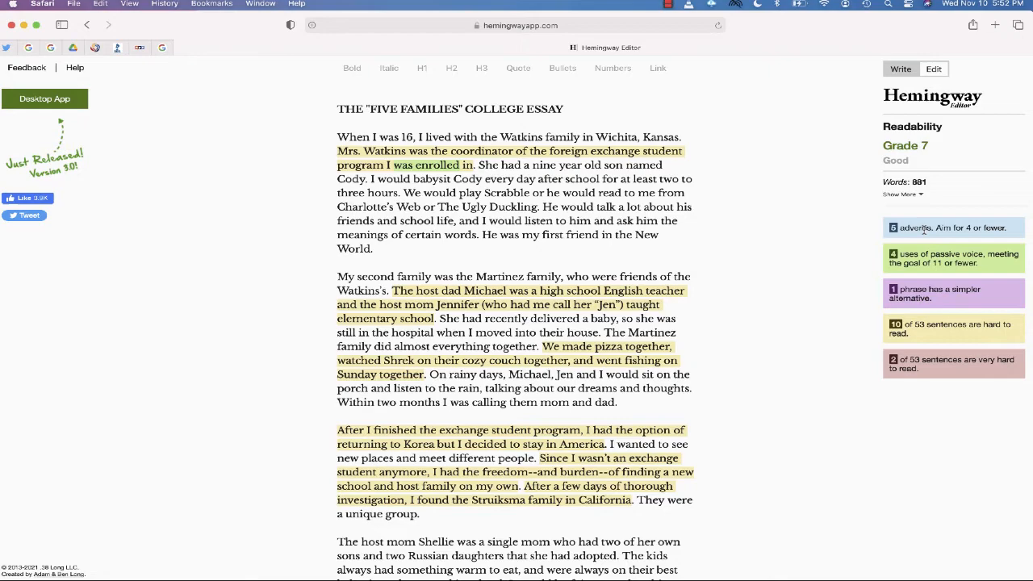
{"action": "scroll", "scroll_direction": "down", "scroll_amount": 3}
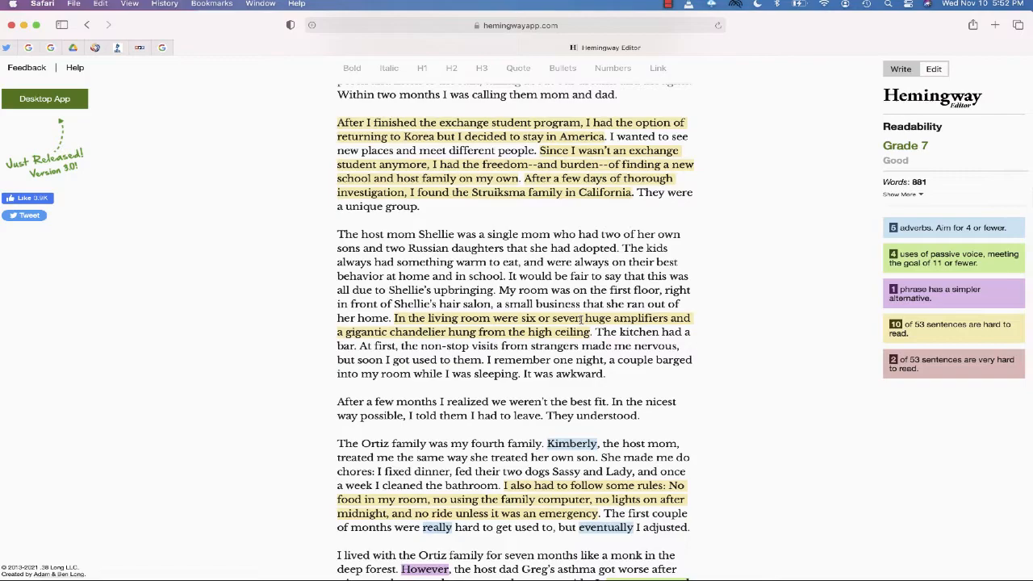
{"action": "scroll", "scroll_direction": "up", "scroll_amount": 3}
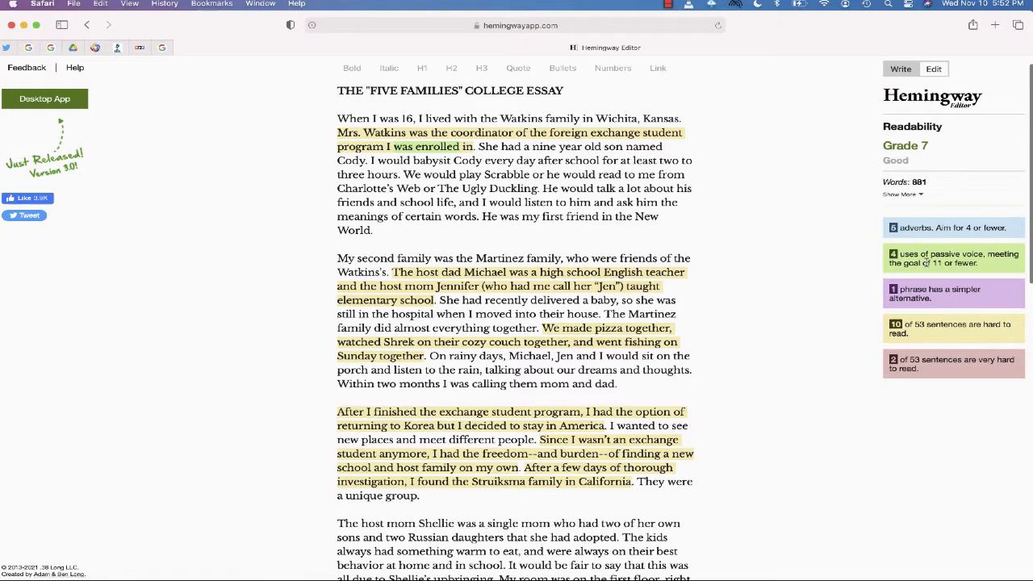
{"action": "scroll", "scroll_direction": "down", "scroll_amount": 3}
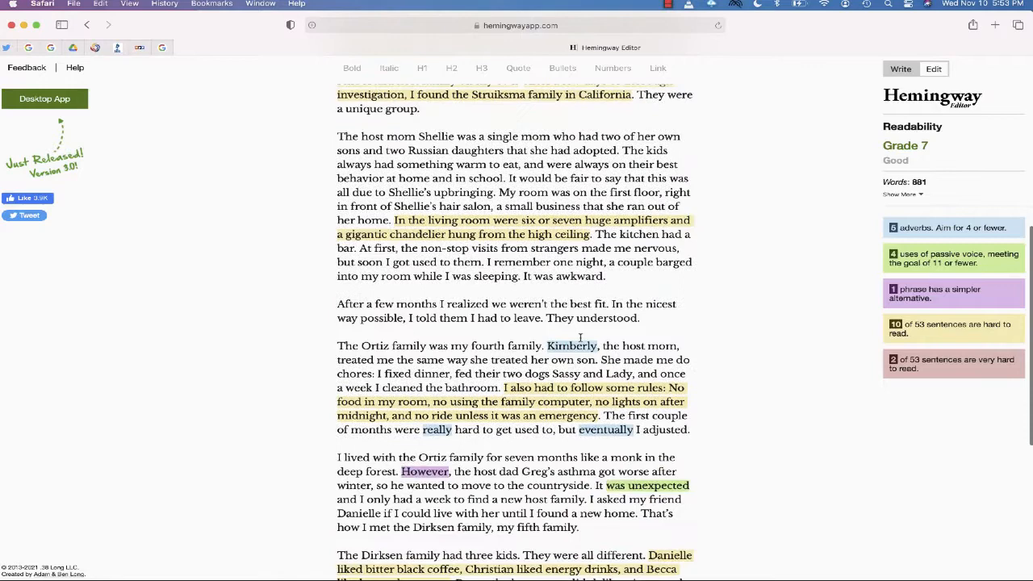
{"action": "scroll", "scroll_direction": "down", "scroll_amount": 3}
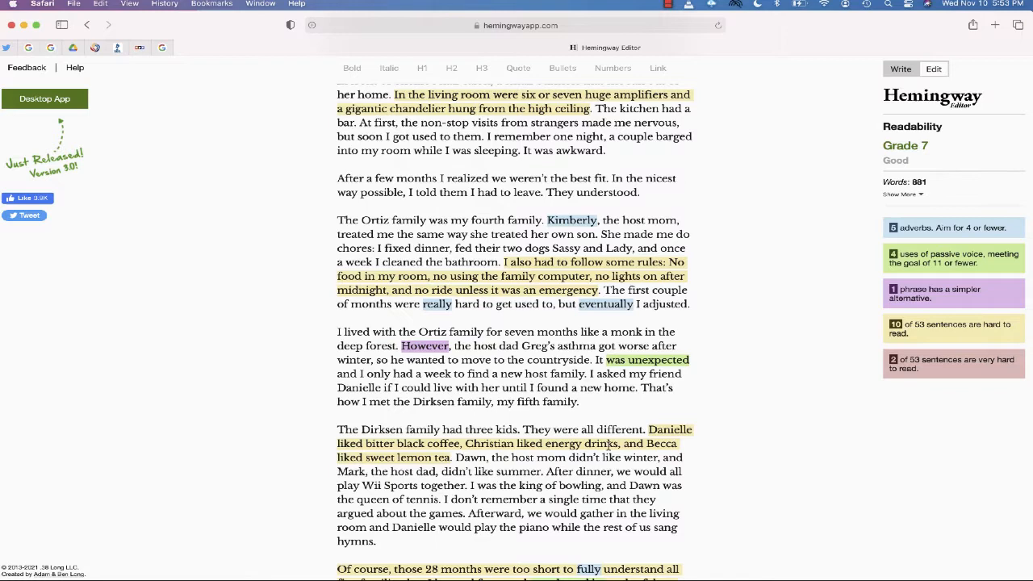
{"action": "scroll", "scroll_direction": "down", "scroll_amount": 3}
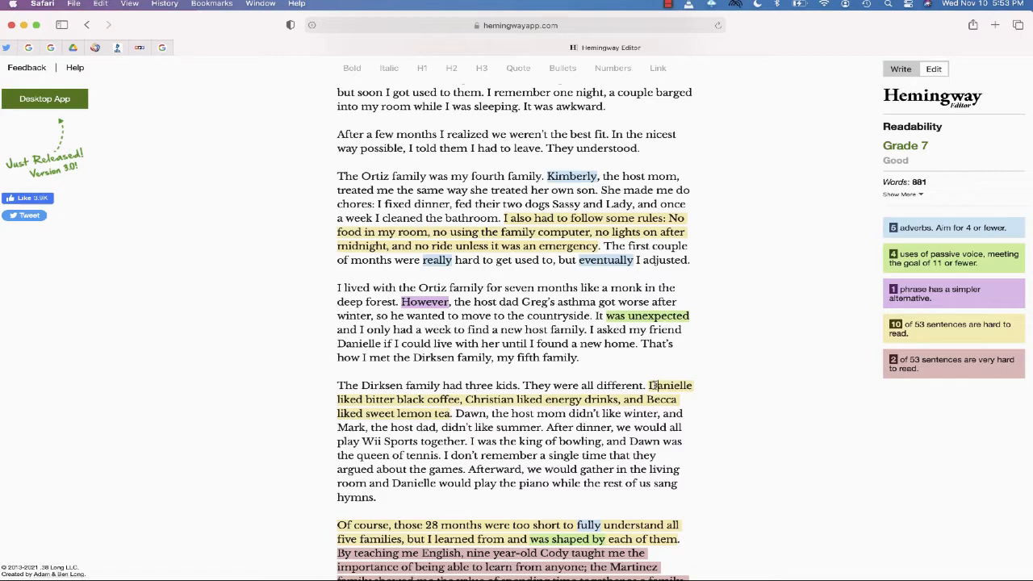
{"action": "scroll", "scroll_direction": "down", "scroll_amount": 3}
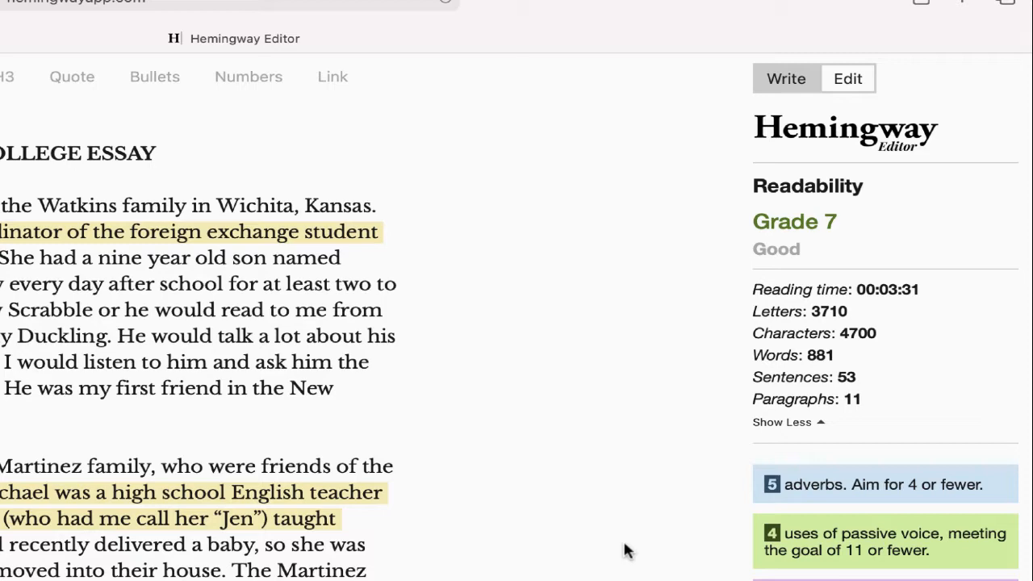
{"action": "scroll", "scroll_direction": "down", "scroll_amount": 3}
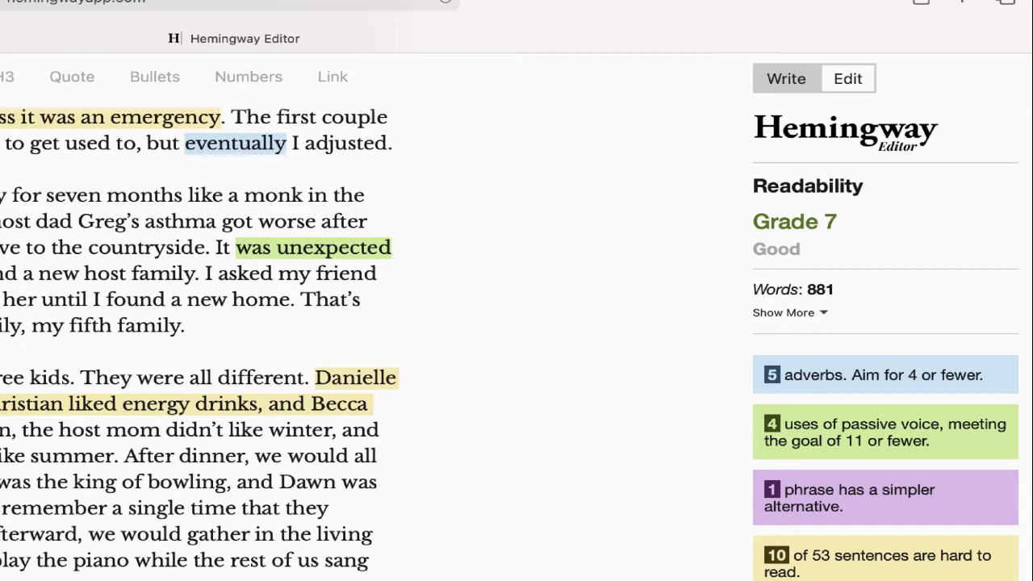